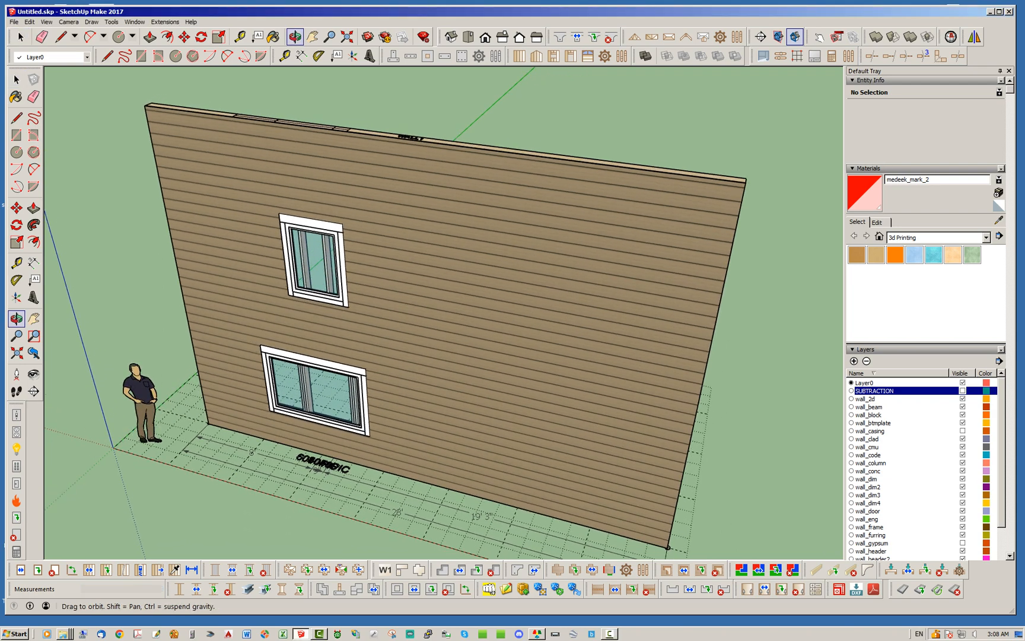
- Place a 3040 picture window at lower right, then a second window above it with 180 in. header height
{"action": "left_click", "coordinate": [17, 79]}
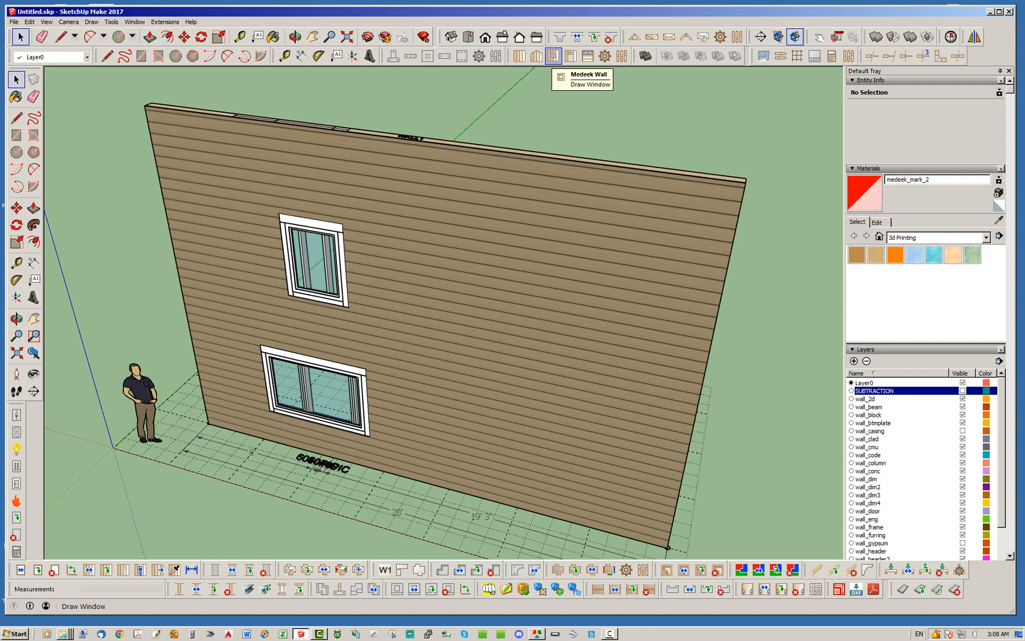
{"action": "left_click", "coordinate": [553, 56]}
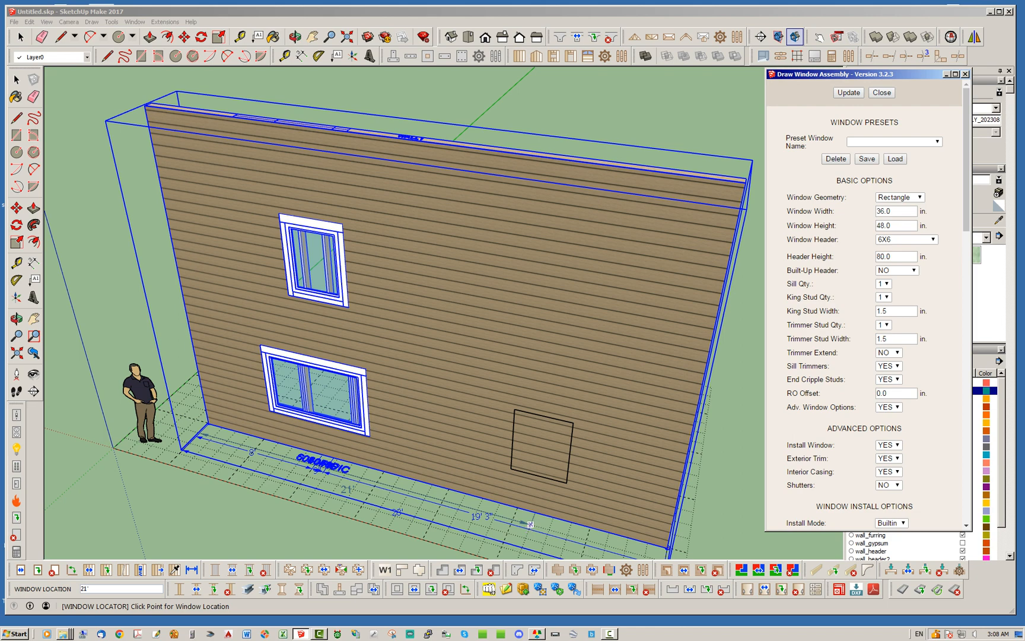
{"action": "left_click", "coordinate": [537, 455]}
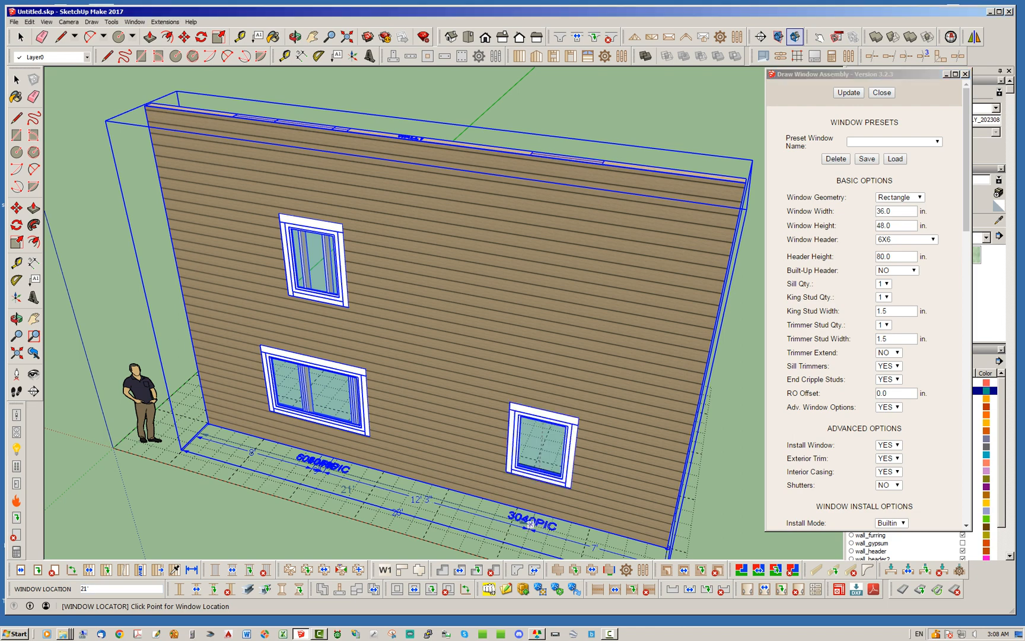
{"action": "left_click", "coordinate": [641, 458]}
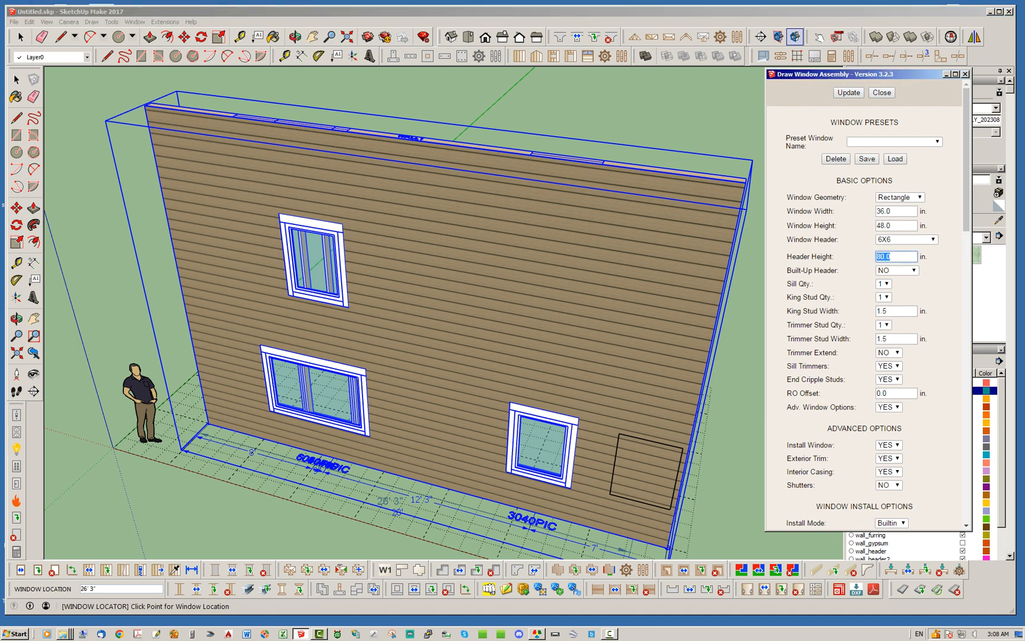
{"action": "type", "text": "180"}
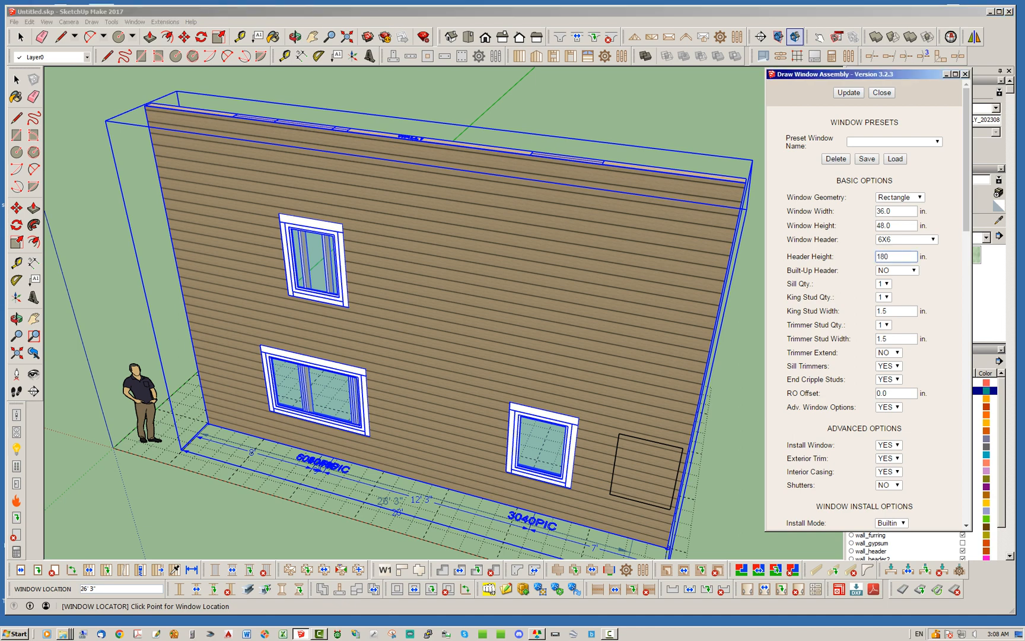
{"action": "left_click", "coordinate": [894, 256]}
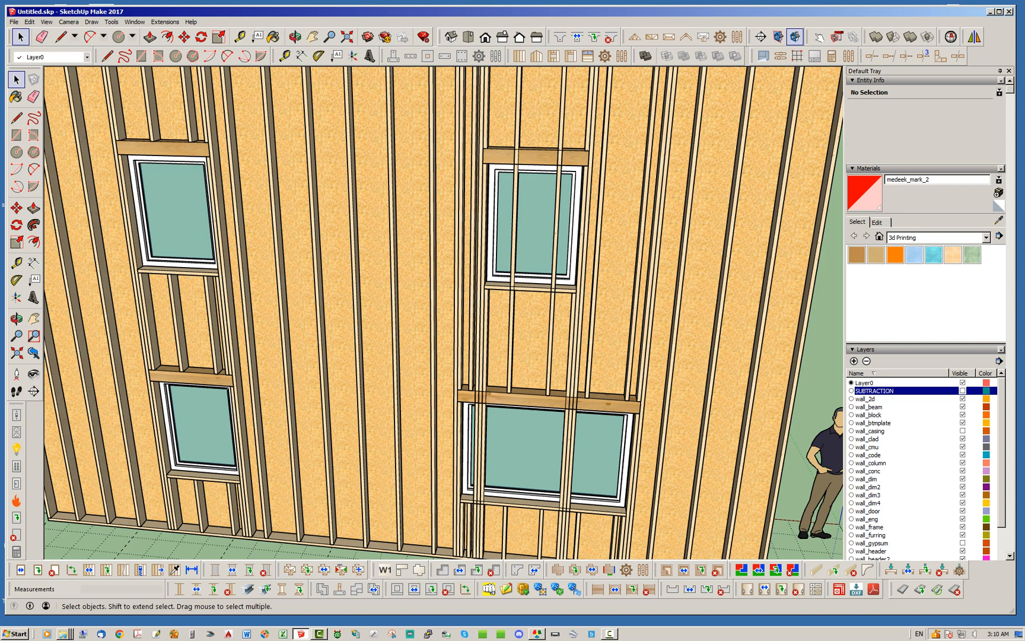
- Hide the siding layer and view the bare stud framing around the four window openings
{"action": "left_click", "coordinate": [296, 35]}
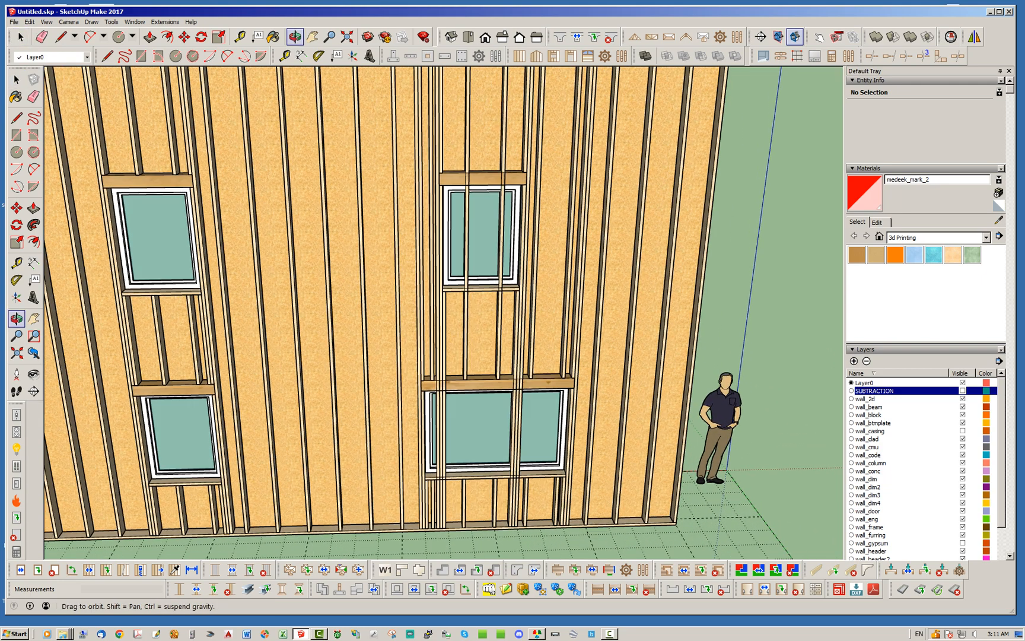
{"action": "left_click", "coordinate": [16, 79]}
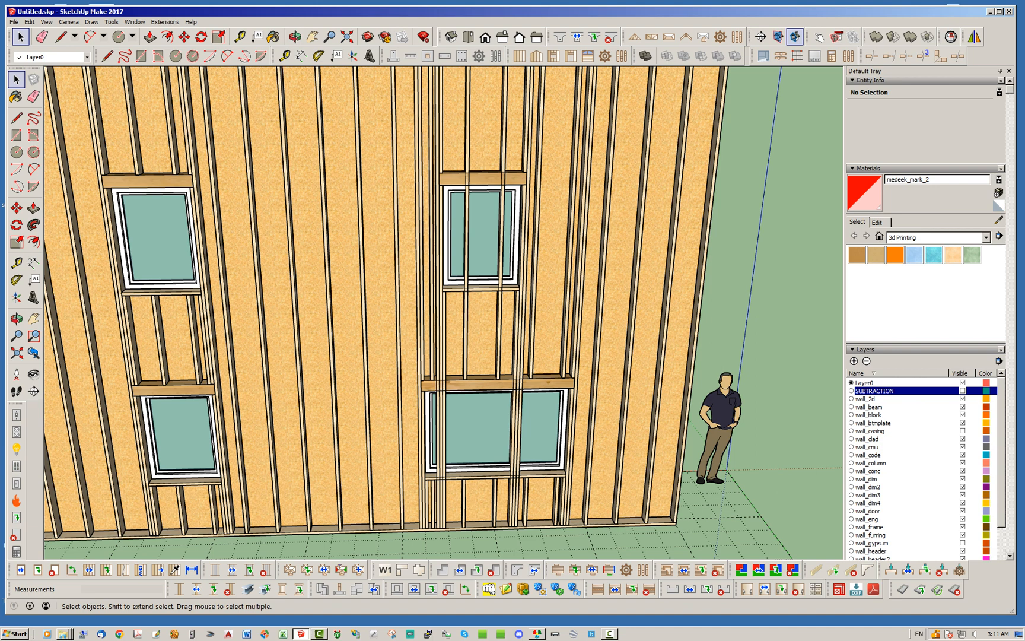
{"action": "mouse_move", "coordinate": [621, 54]}
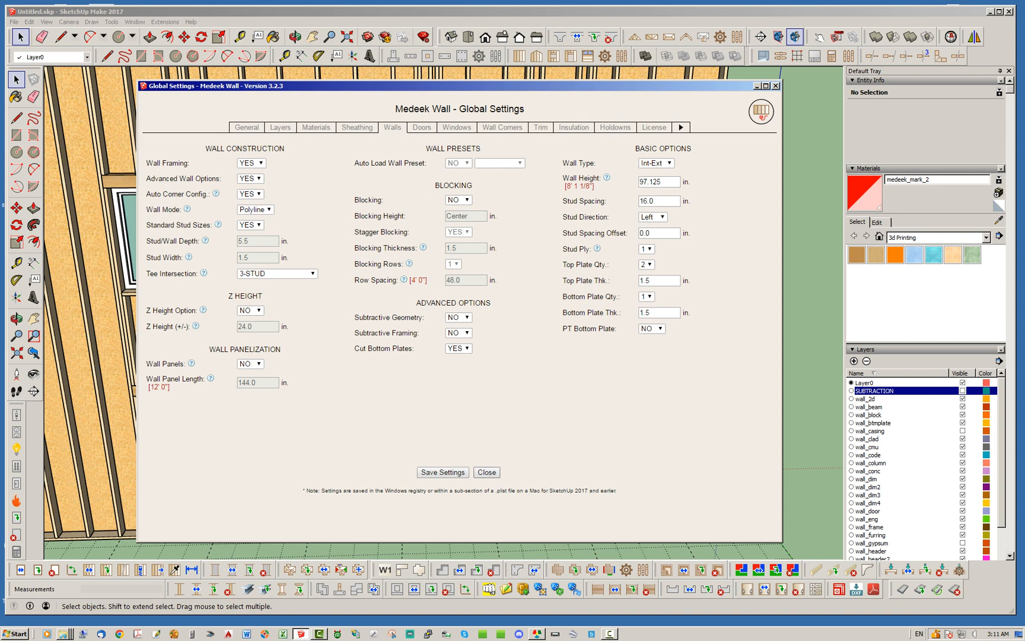
{"action": "left_click", "coordinate": [486, 471]}
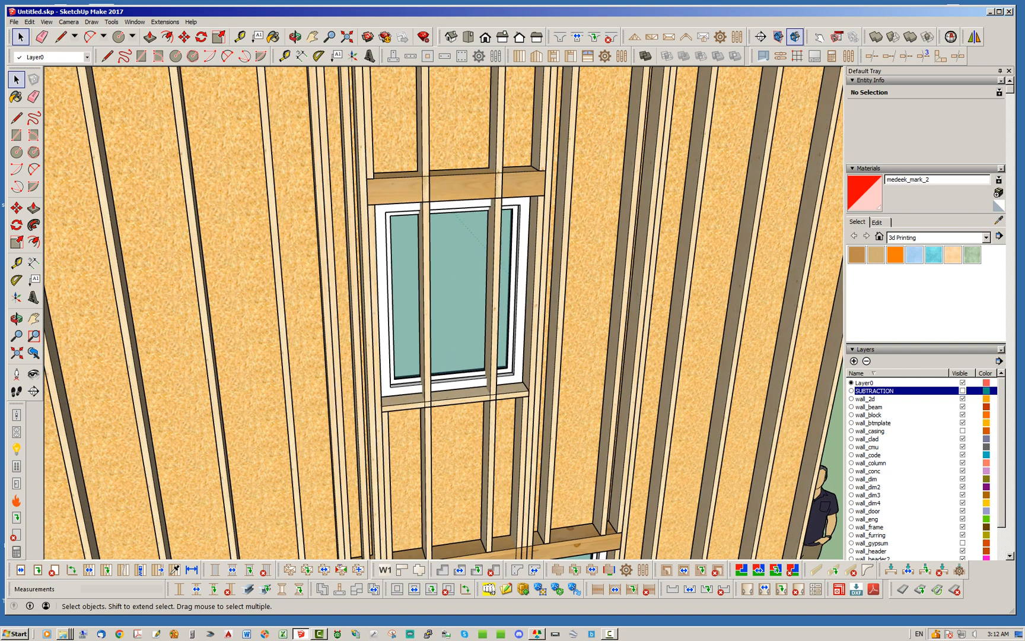
- Toggle a layer to reveal the subtraction boxes around the right-hand window openings
{"action": "left_click", "coordinate": [295, 35]}
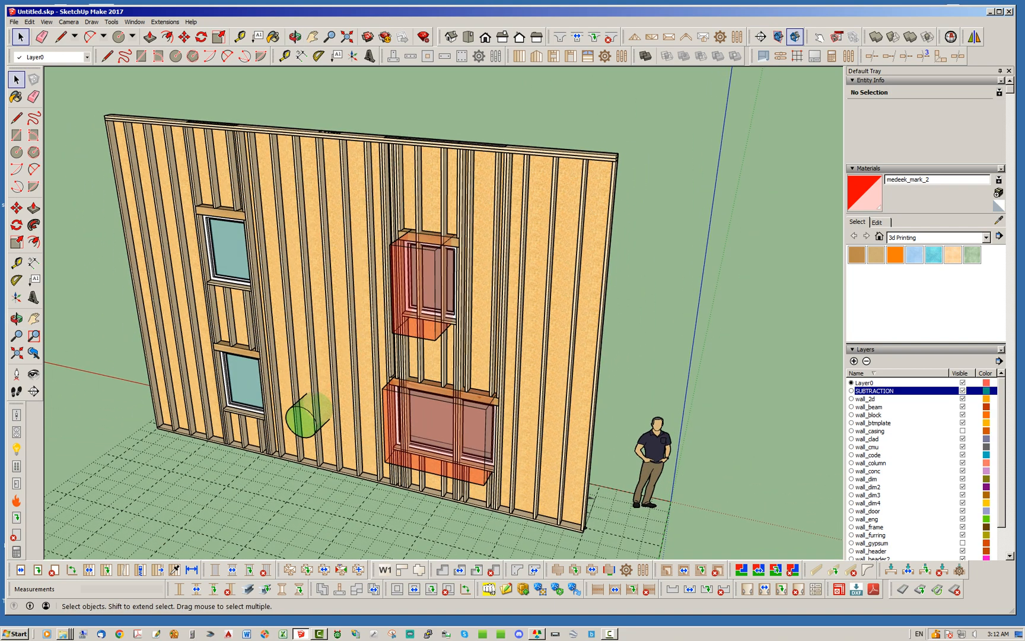
- Select the upper subtraction box and toggle layers to show both red boxes wrapping the right-hand windows
{"action": "left_click", "coordinate": [939, 236]}
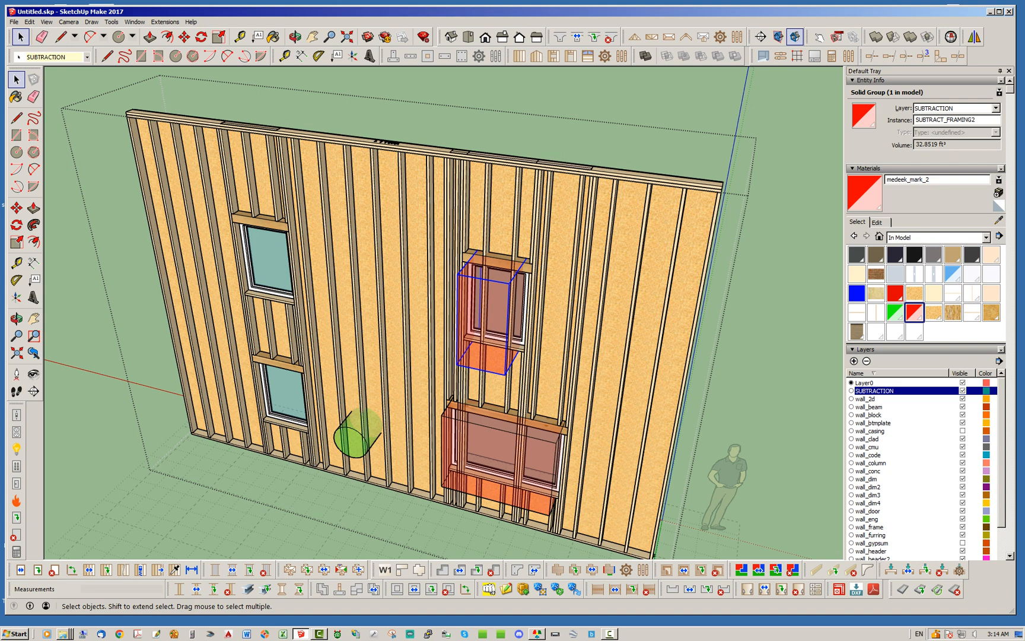
{"action": "left_click", "coordinate": [500, 445]}
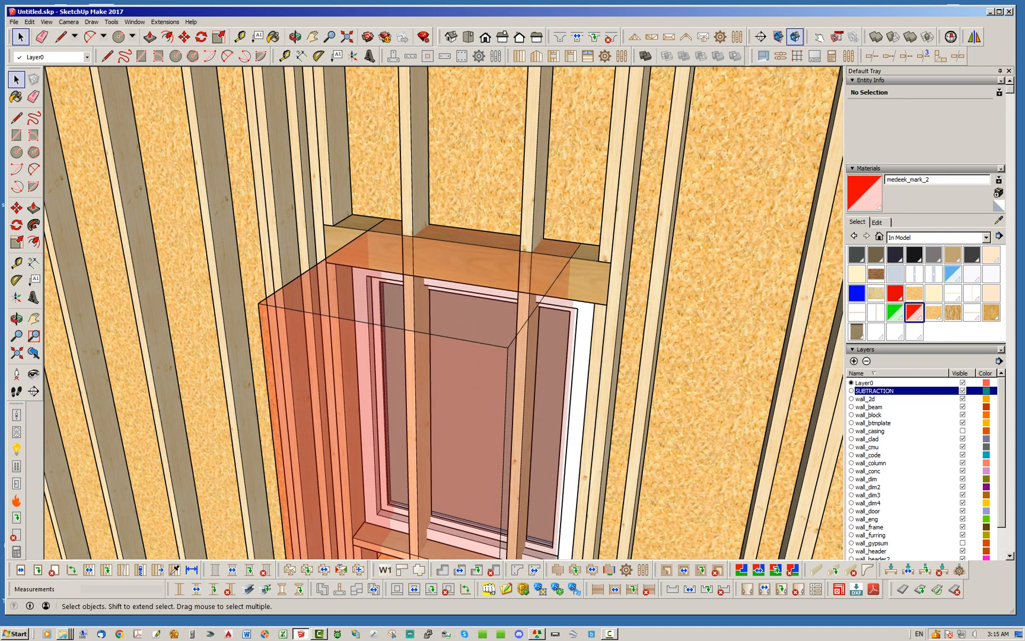
{"action": "left_click", "coordinate": [295, 37]}
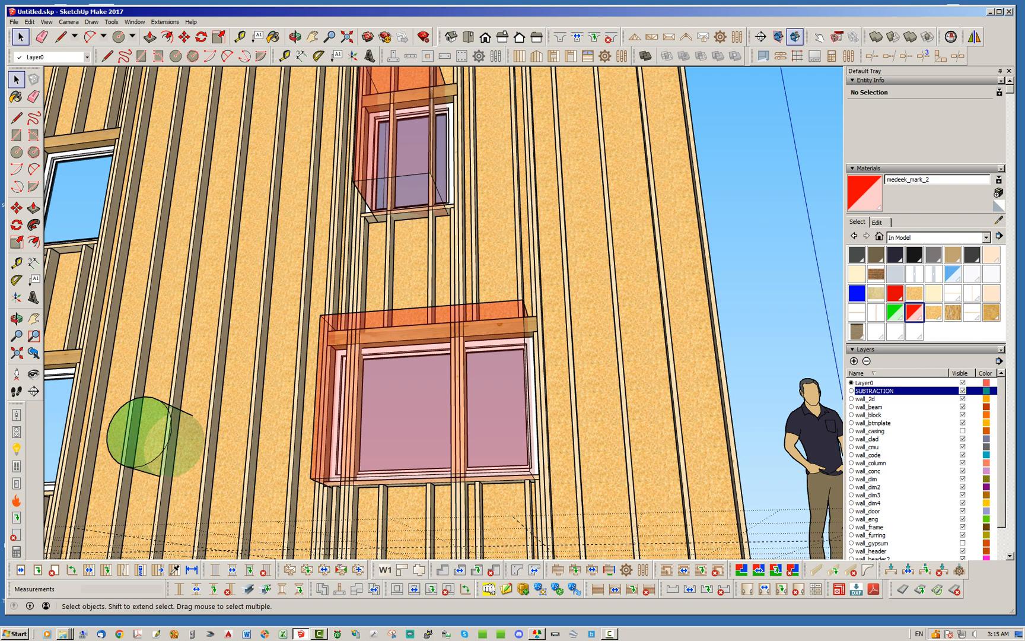
{"action": "left_click", "coordinate": [295, 37]}
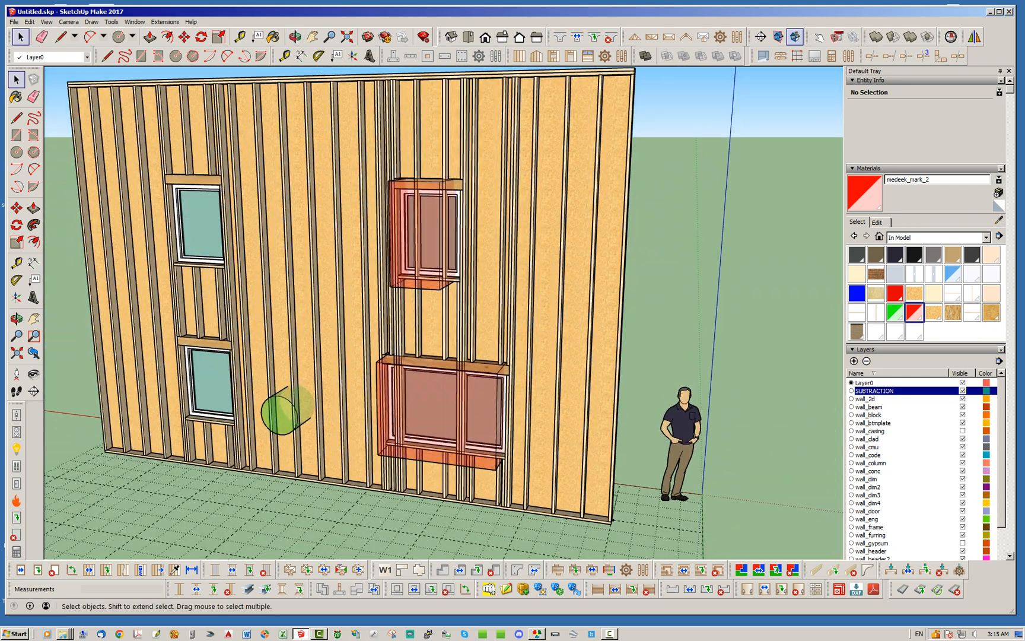
- Set Subtractive Geometry and Subtractive Framing to YES in Medeek Wall global settings and save
{"action": "left_click", "coordinate": [622, 55]}
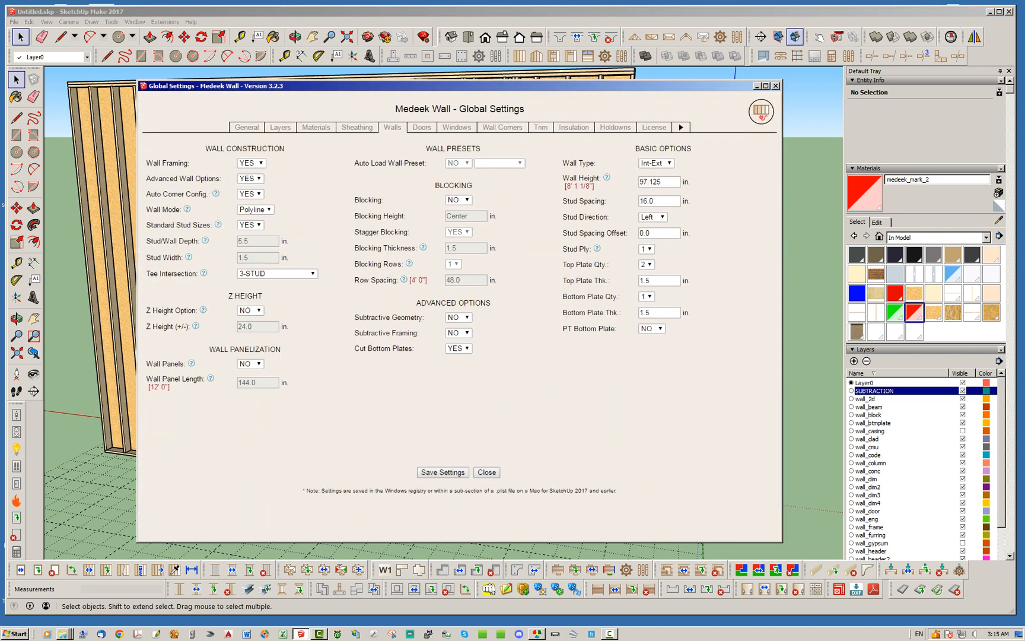
{"action": "left_click", "coordinate": [458, 332]}
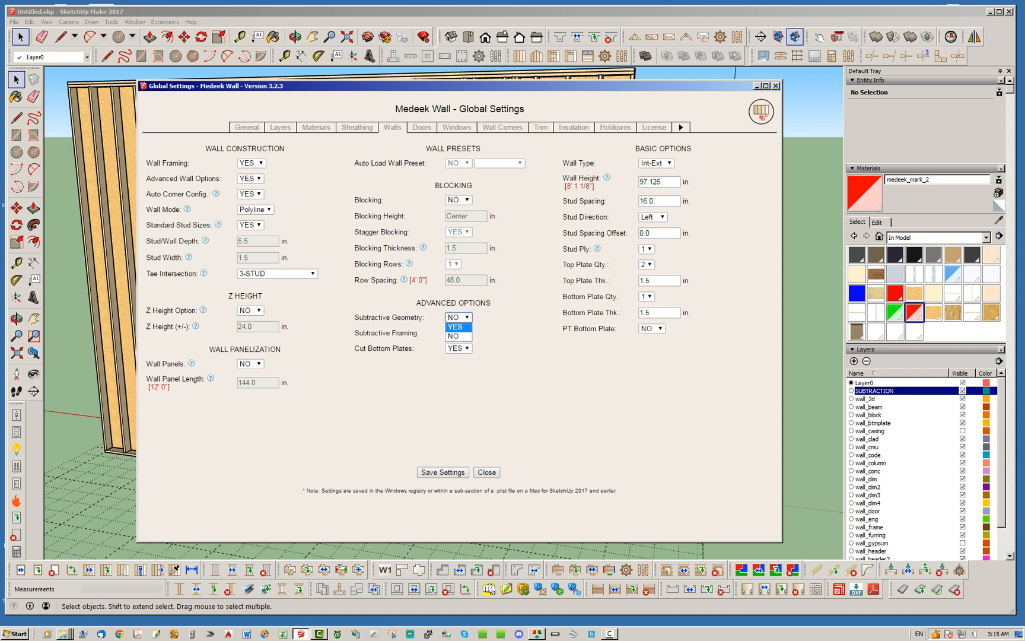
{"action": "left_click", "coordinate": [456, 326]}
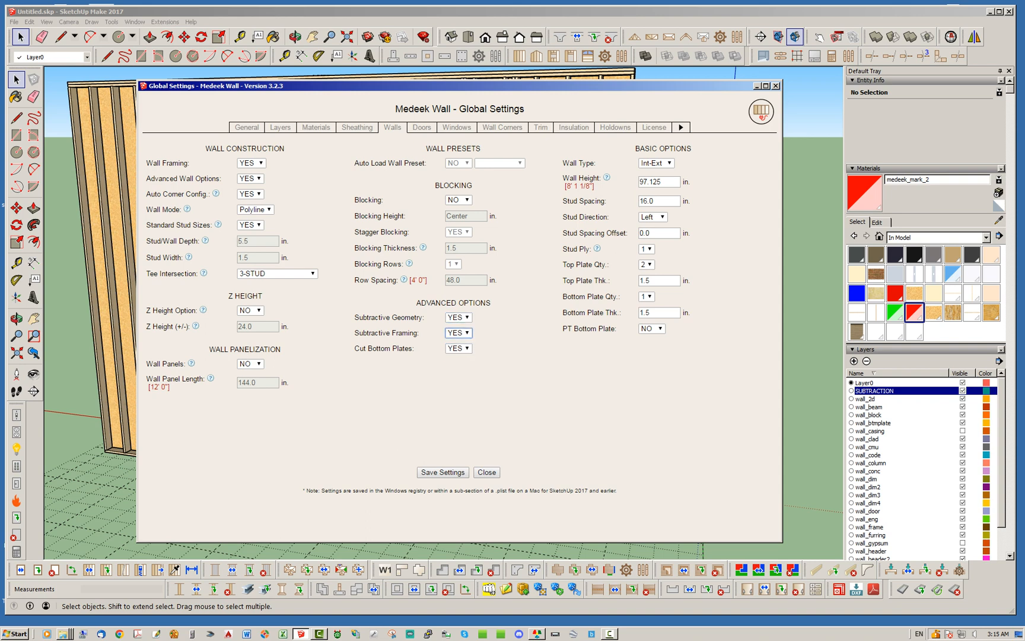
{"action": "left_click", "coordinate": [442, 473]}
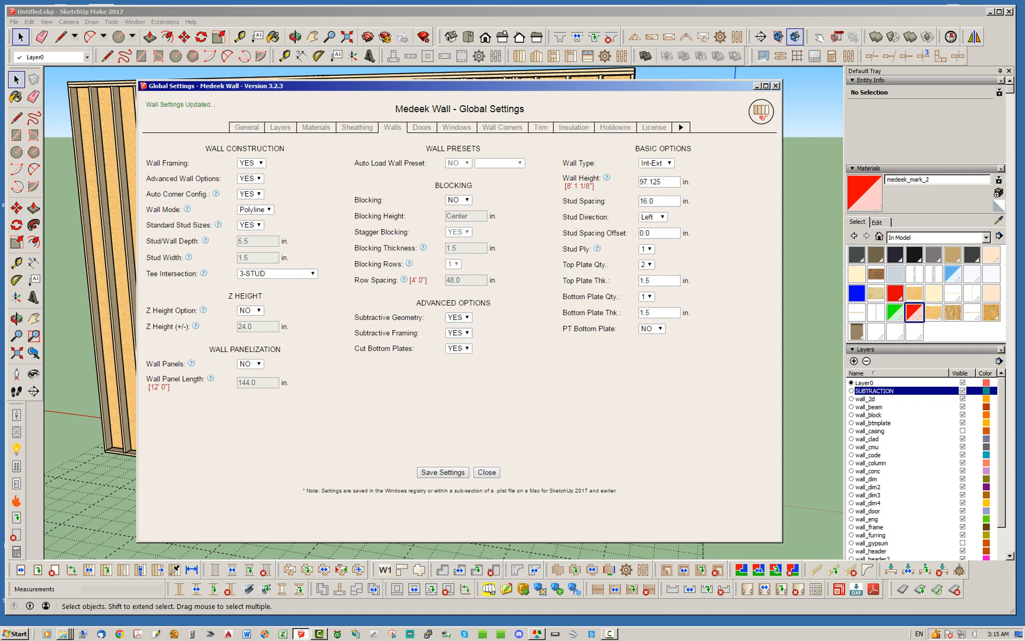
- Close the global settings dialog before regenerating the wall assembly
{"action": "left_click", "coordinate": [485, 472]}
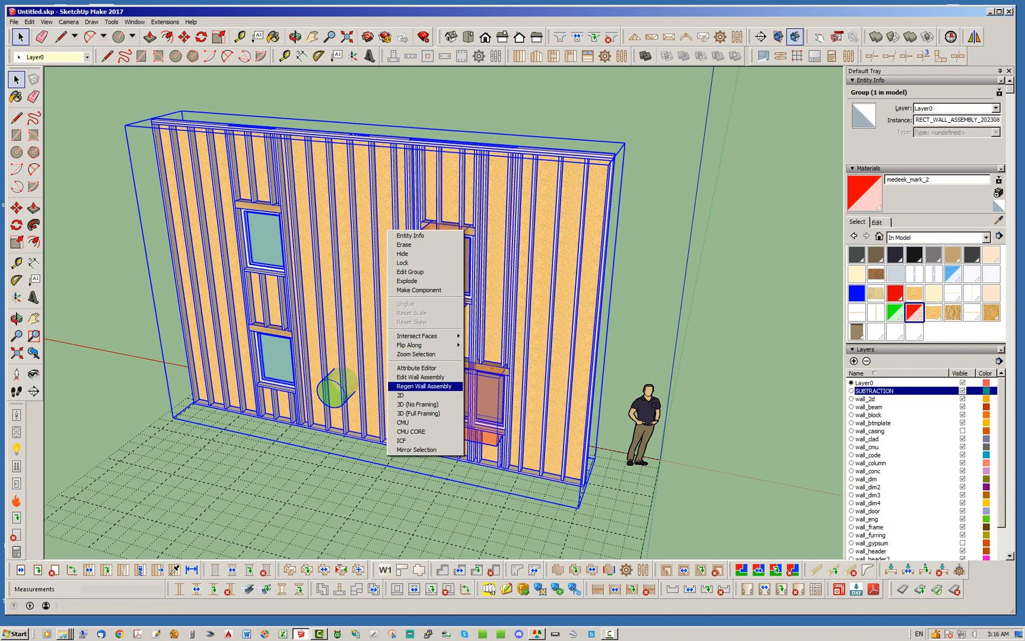
{"action": "mouse_move", "coordinate": [425, 395]}
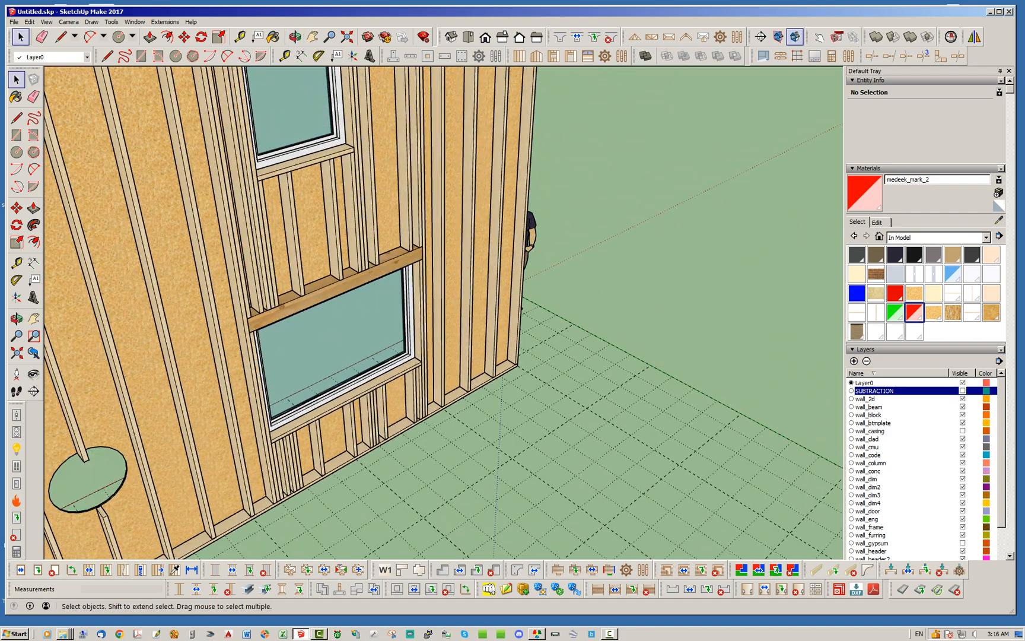
- Toggle layers to inspect the rebuilt framing, then show the siding with labeled windows
{"action": "left_click", "coordinate": [296, 35]}
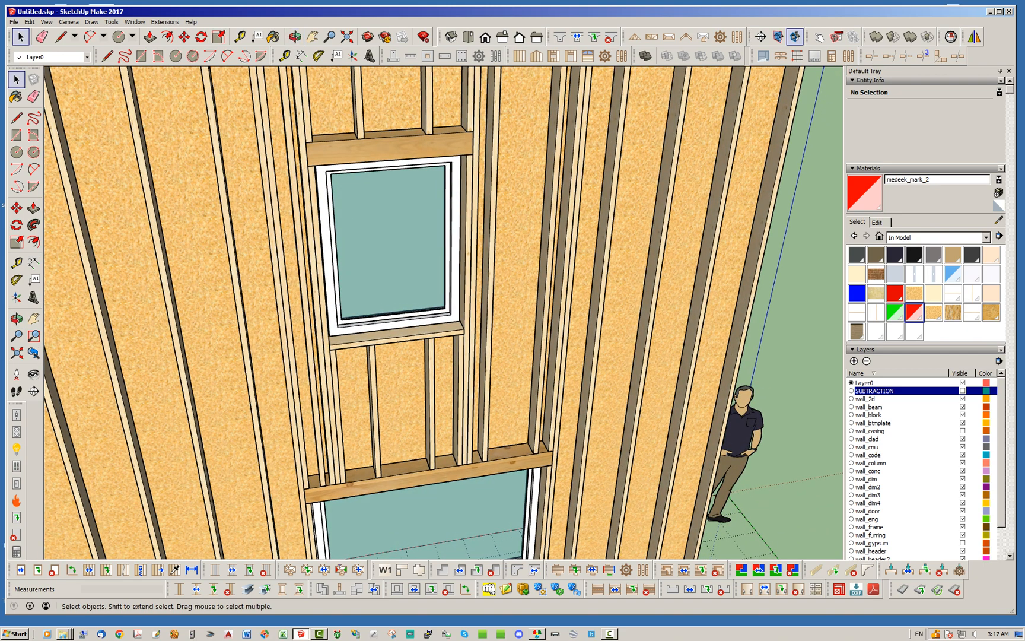
{"action": "left_click", "coordinate": [296, 37]}
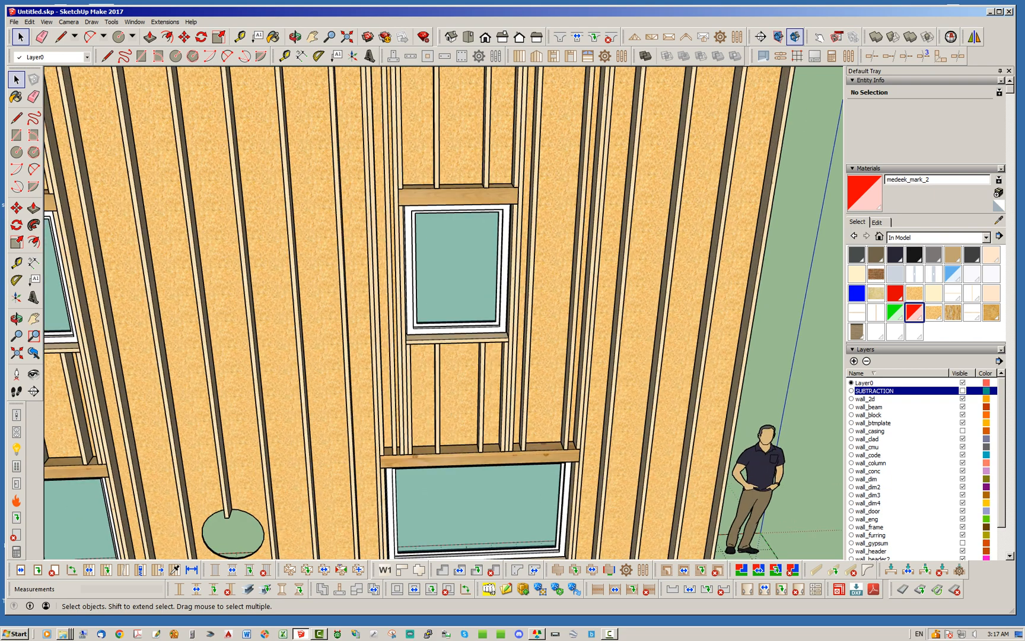
{"action": "left_click", "coordinate": [296, 35]}
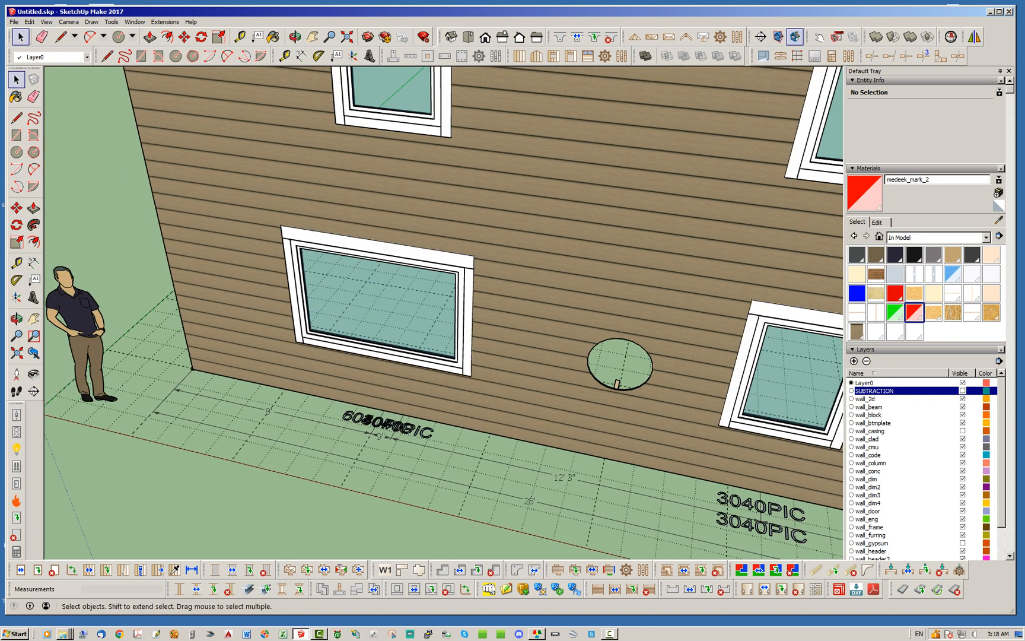
- Hide the layout grid assembly group so only the sided wall, labels and dimensions remain
{"action": "left_click", "coordinate": [294, 37]}
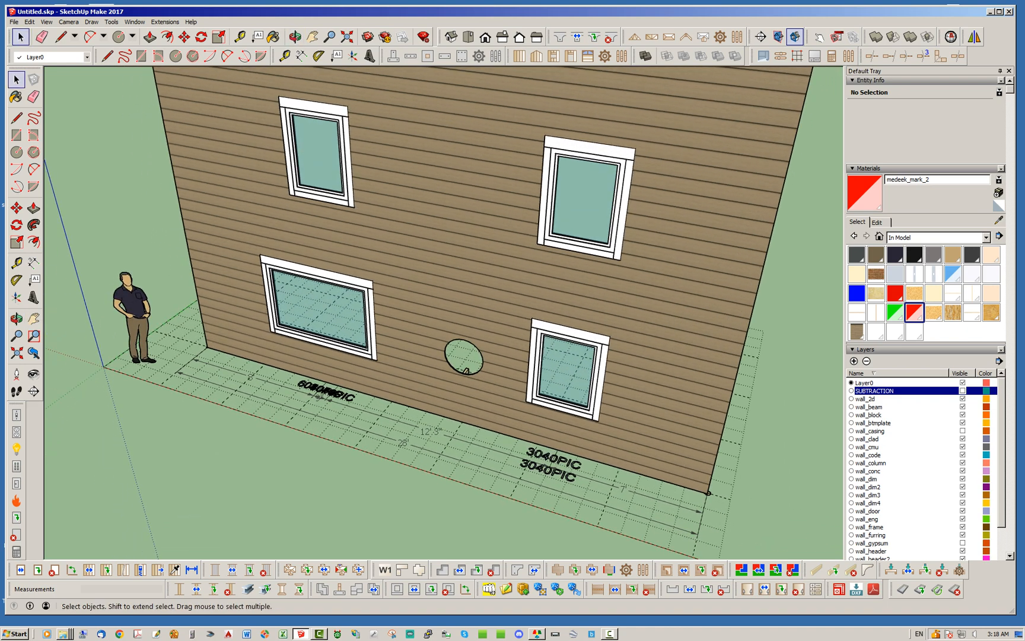
{"action": "right_click", "coordinate": [461, 363]}
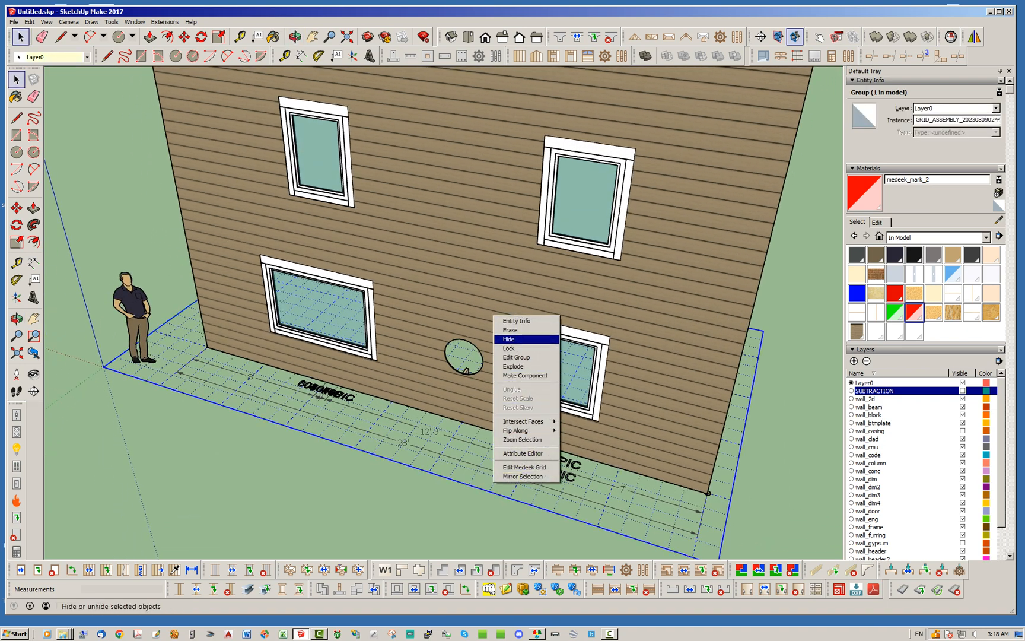
{"action": "left_click", "coordinate": [509, 339]}
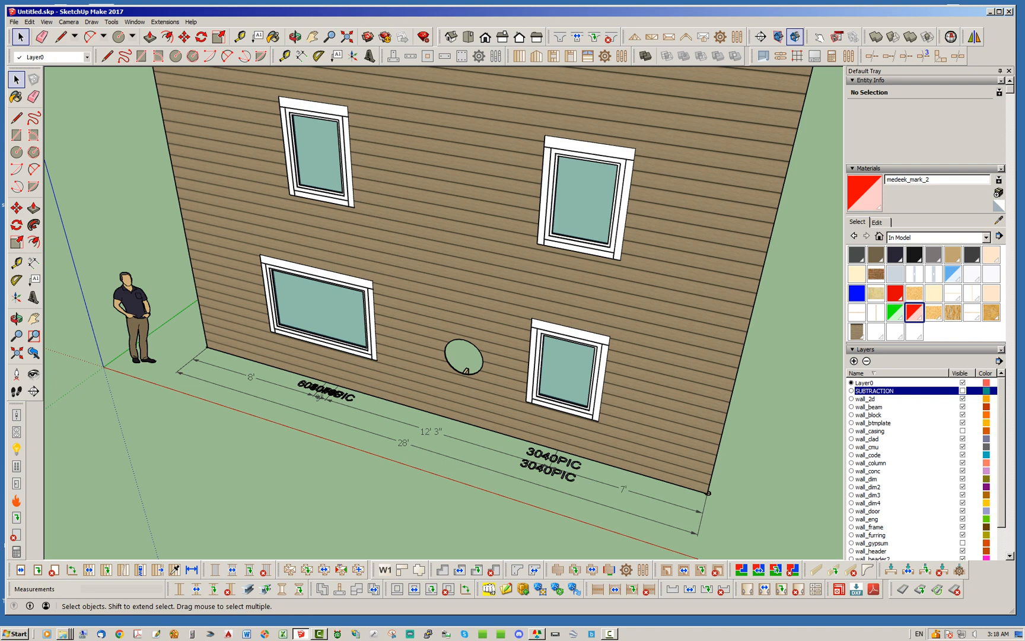